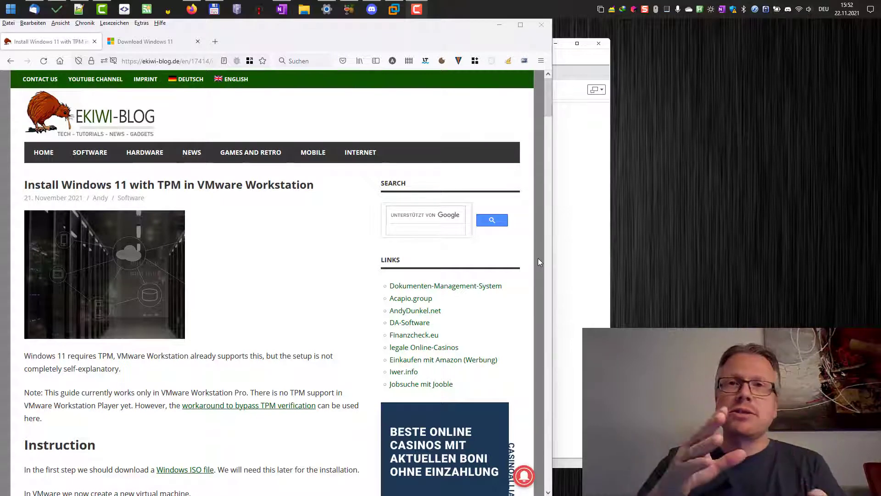
Step: On Microsoft's Download Windows 11 page, select Windows 11 as the disk image and confirm it
{"action": "scroll", "scroll_direction": "down", "scroll_amount": 3}
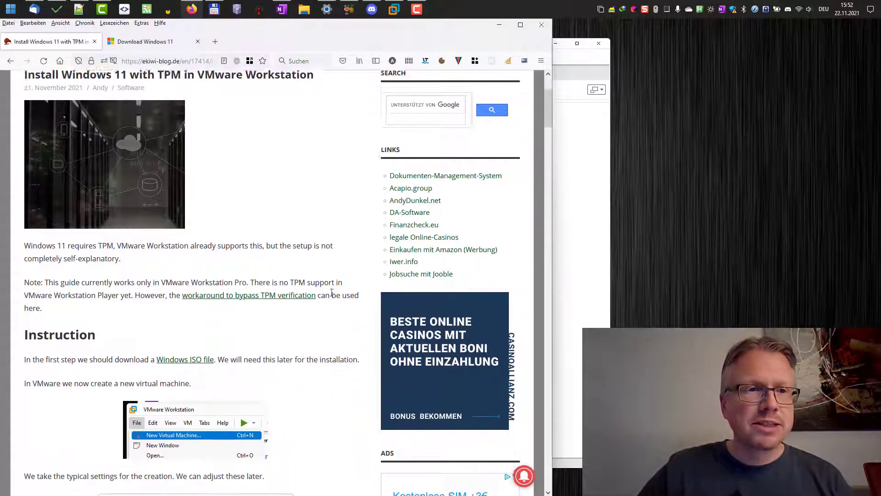
{"action": "scroll", "scroll_direction": "down", "scroll_amount": 3}
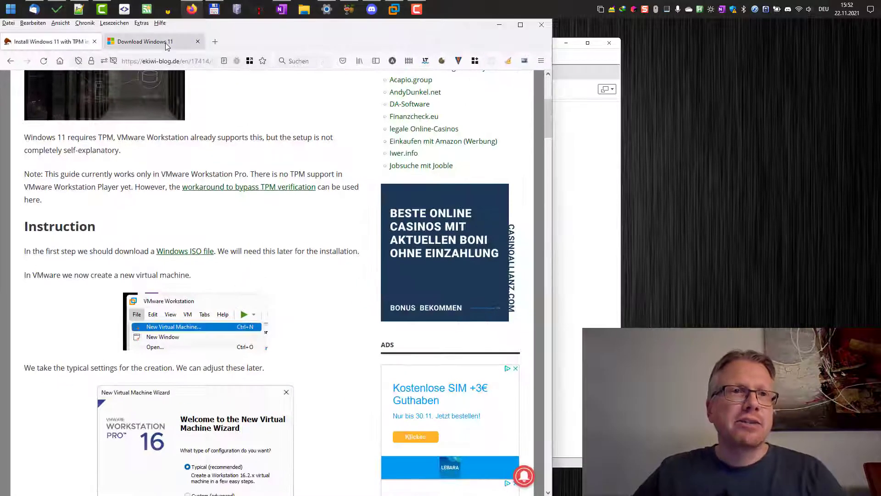
{"action": "left_click", "coordinate": [149, 42]}
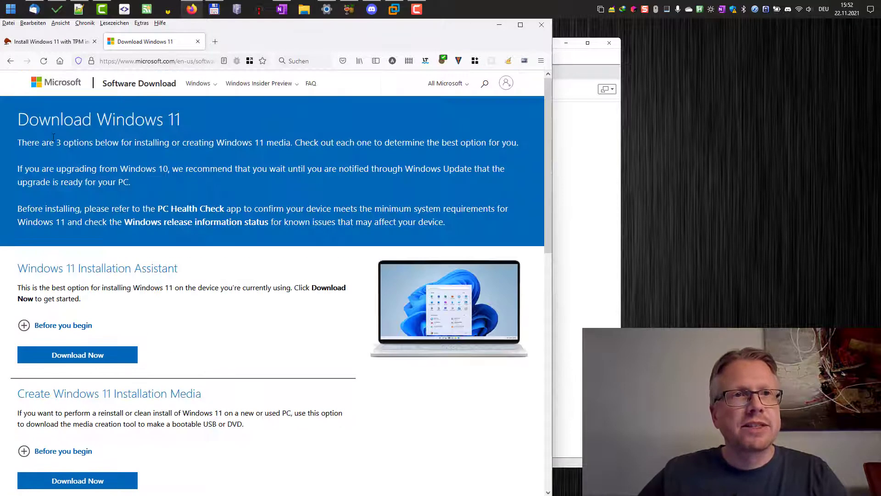
{"action": "scroll", "scroll_direction": "down", "scroll_amount": 3}
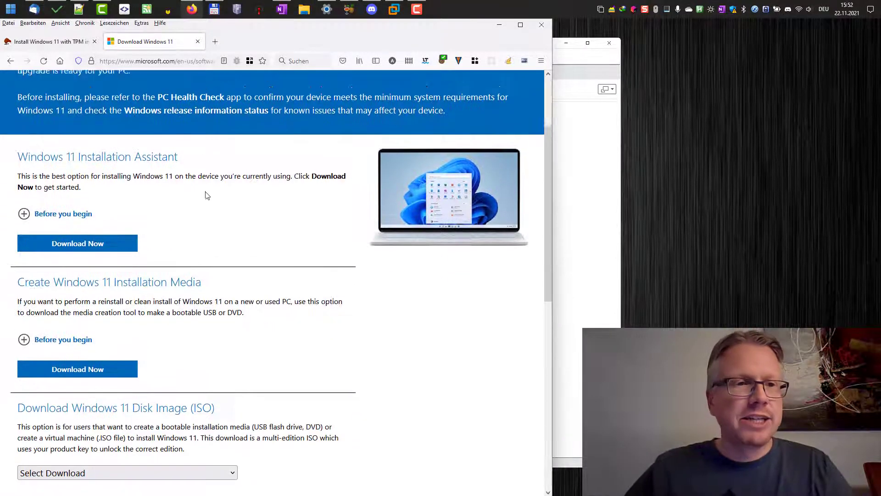
{"action": "scroll", "scroll_direction": "down", "scroll_amount": 3}
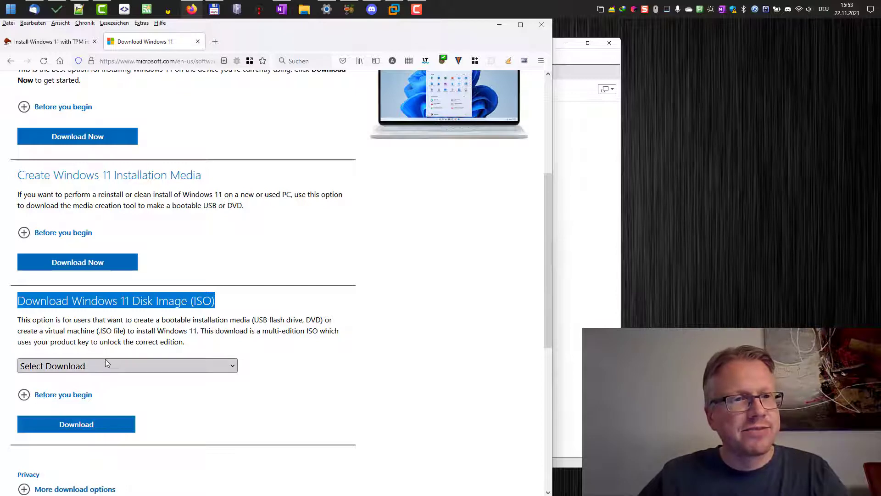
{"action": "left_click", "coordinate": [127, 365]}
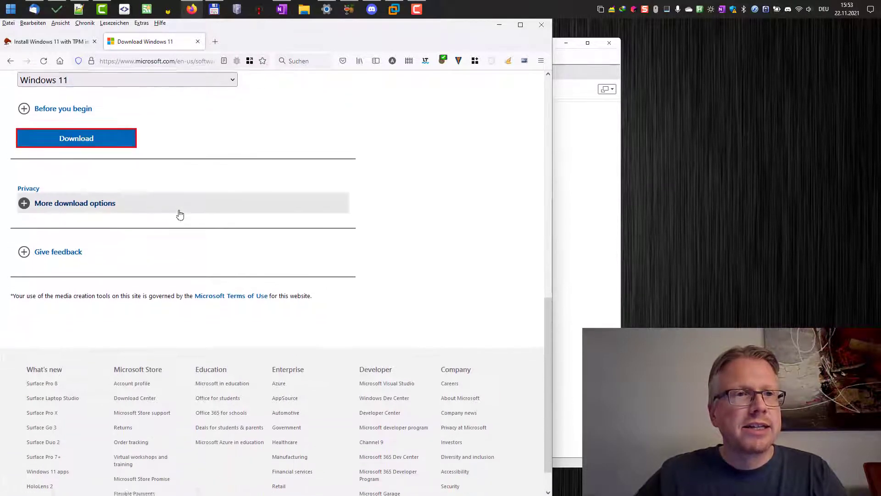
{"action": "left_click", "coordinate": [75, 203]}
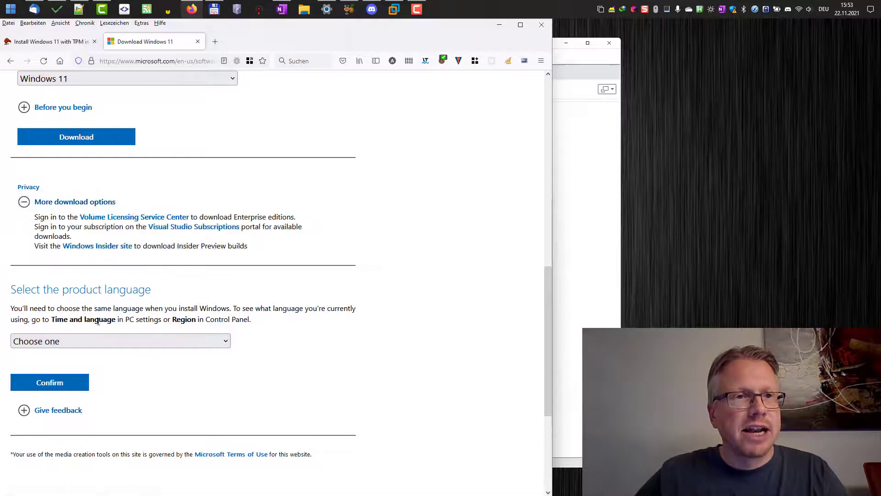
Step: Choose English as the product language and confirm to reveal the 64-bit download link
{"action": "left_click", "coordinate": [120, 341]}
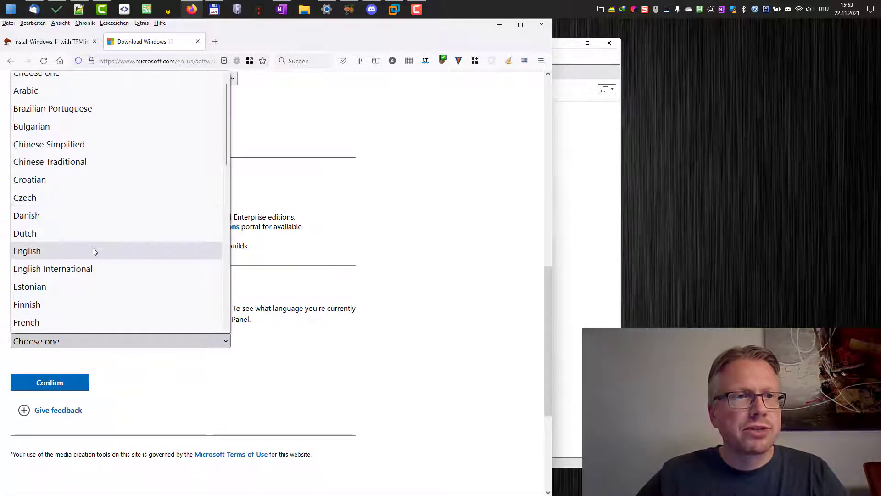
{"action": "left_click", "coordinate": [26, 250]}
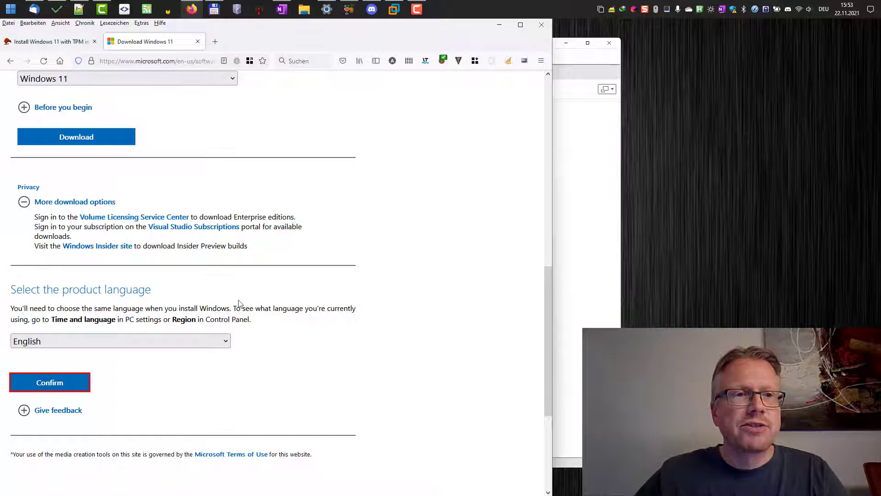
{"action": "left_click", "coordinate": [50, 382]}
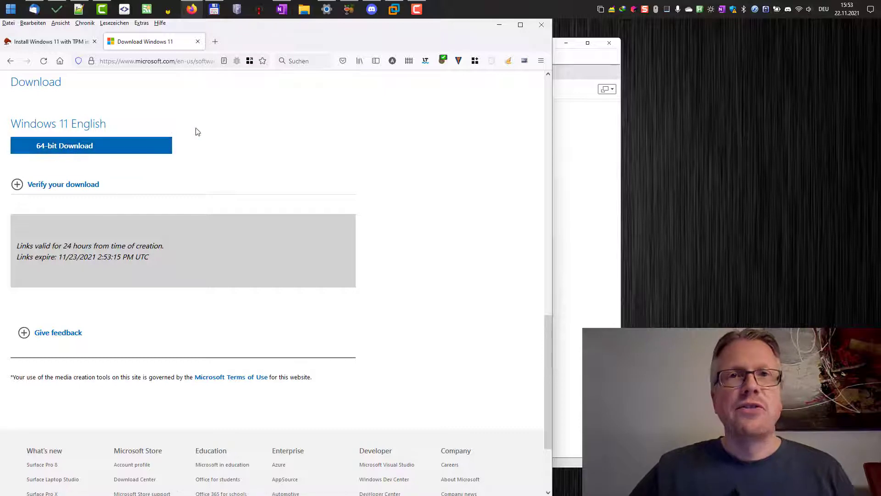
{"action": "mouse_move", "coordinate": [346, 92]}
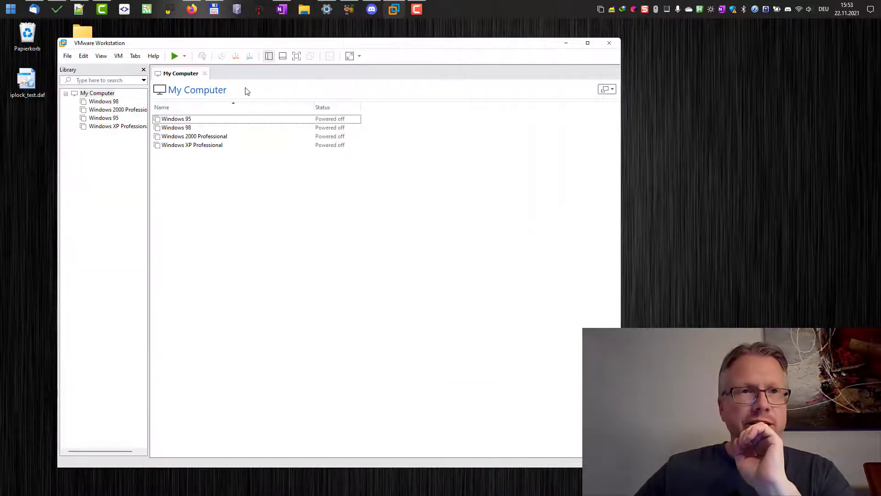
Step: Start a new Typical virtual machine installing from the Windows 11 English ISO disc image
{"action": "left_click", "coordinate": [67, 56]}
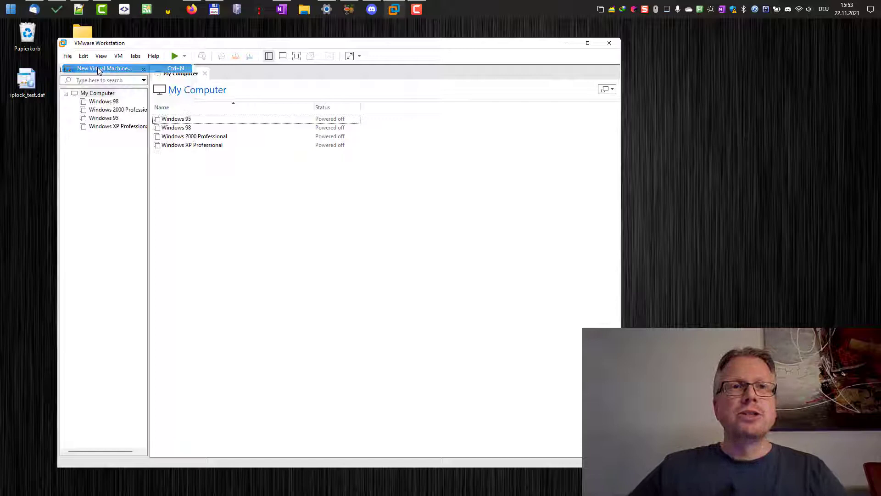
{"action": "left_click", "coordinate": [103, 68]}
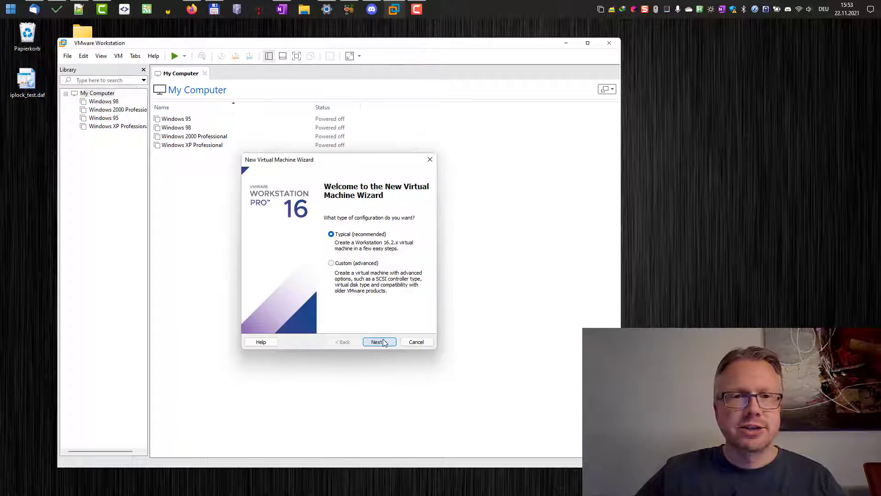
{"action": "left_click", "coordinate": [378, 342]}
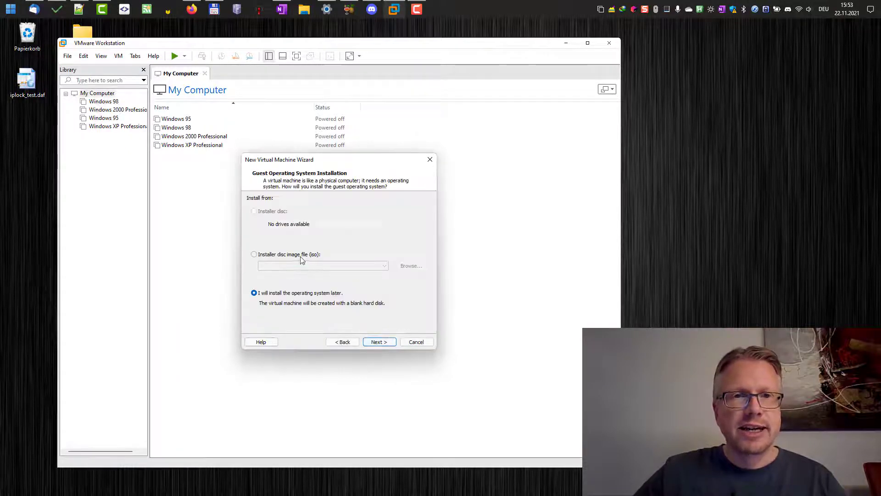
{"action": "left_click", "coordinate": [254, 254]}
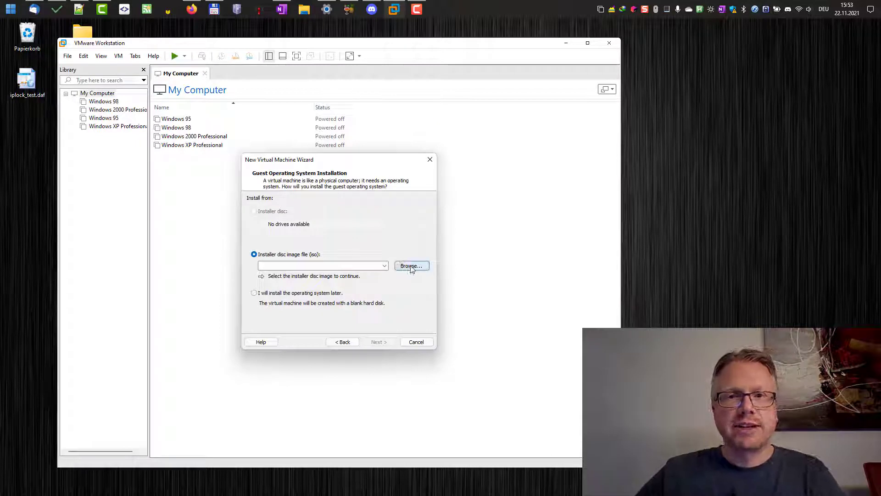
{"action": "left_click", "coordinate": [412, 265]}
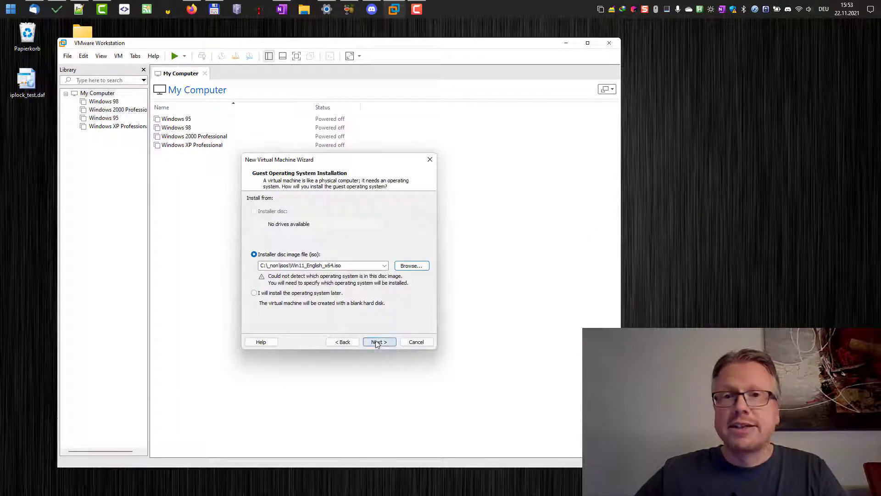
Step: Set the guest OS to Microsoft Windows, version Windows 10 and later x64
{"action": "left_click", "coordinate": [379, 342]}
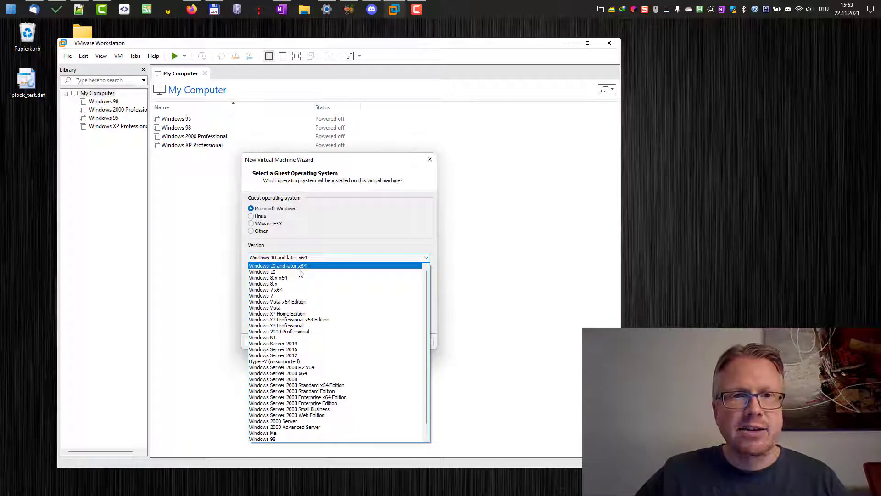
{"action": "left_click", "coordinate": [278, 265]}
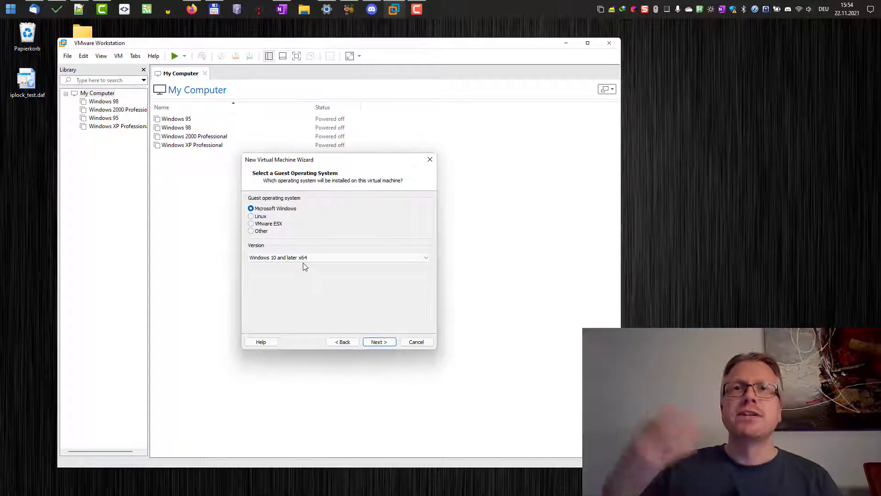
{"action": "left_click", "coordinate": [337, 257]}
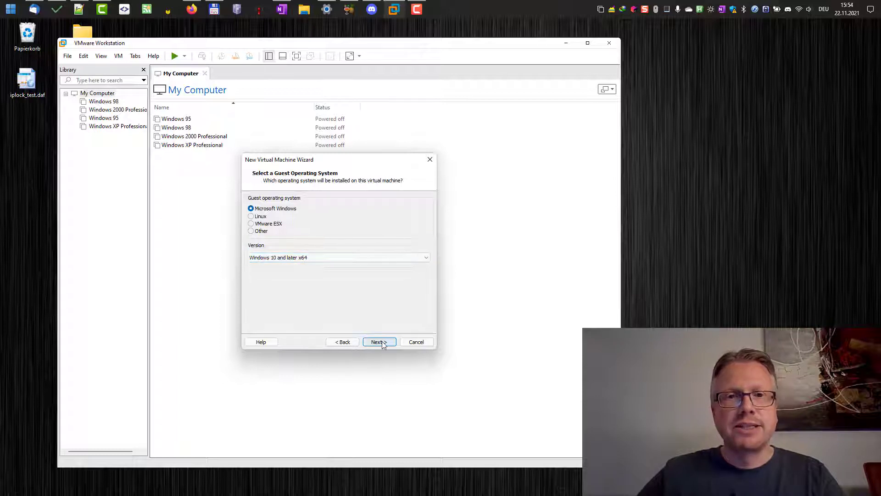
Step: Name the VM 'Windows 11', keep the 80 GB split disk, and reach the ready-to-create summary
{"action": "left_click", "coordinate": [379, 341]}
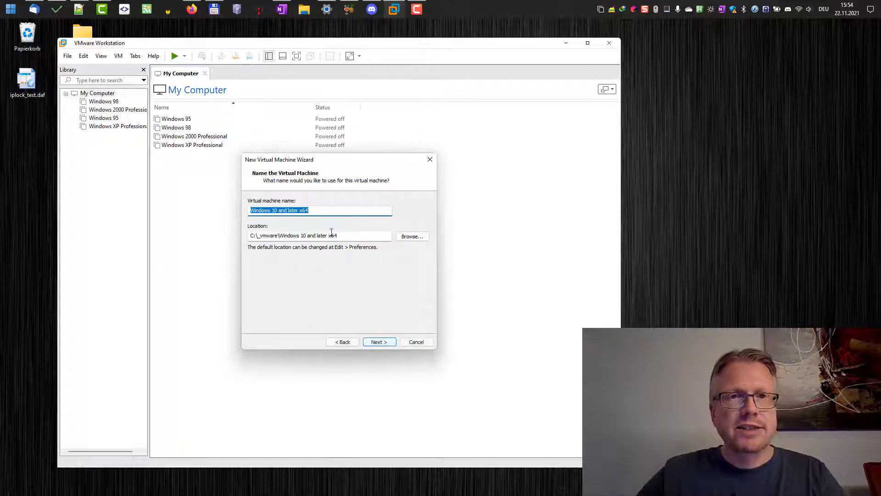
{"action": "type", "text": "Windows 11"}
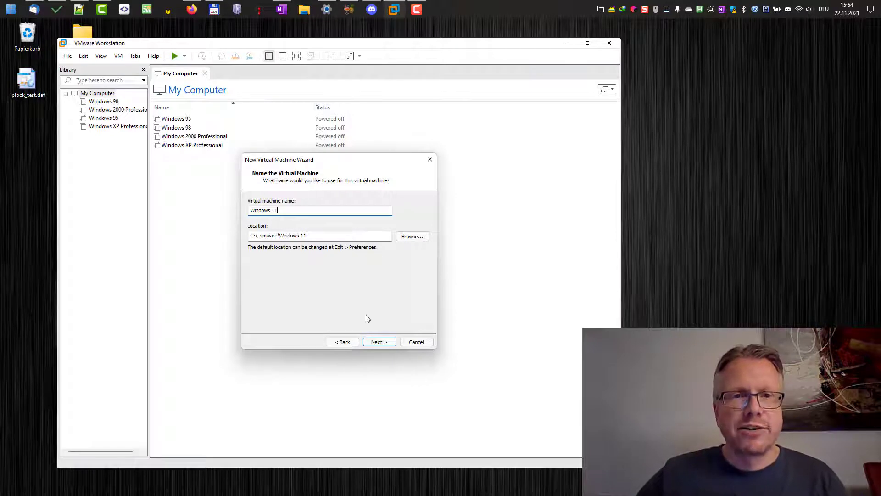
{"action": "left_click", "coordinate": [378, 341]}
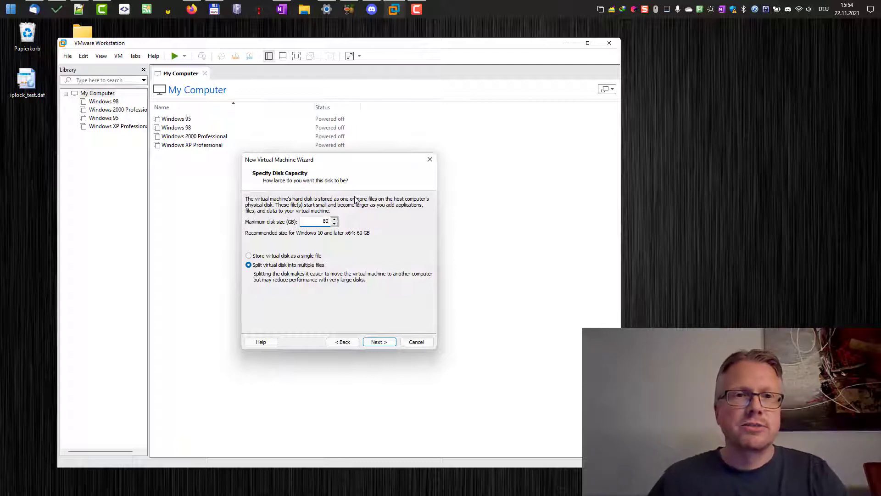
{"action": "mouse_move", "coordinate": [352, 259]}
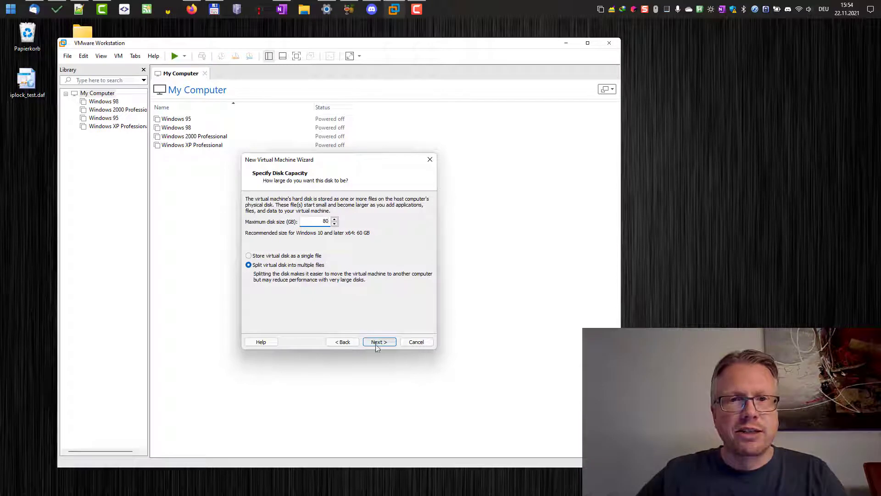
{"action": "left_click", "coordinate": [379, 341]}
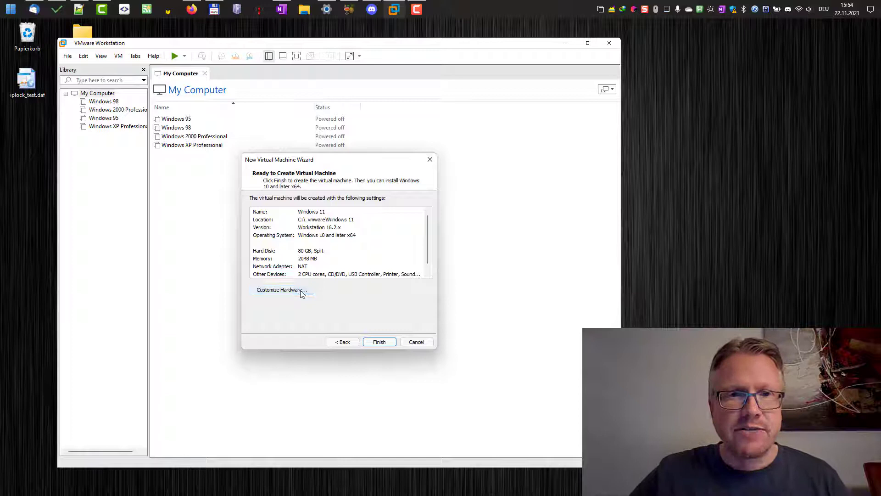
Step: In Customize Hardware, set the VM's memory to 4096 MB
{"action": "left_click", "coordinate": [279, 289]}
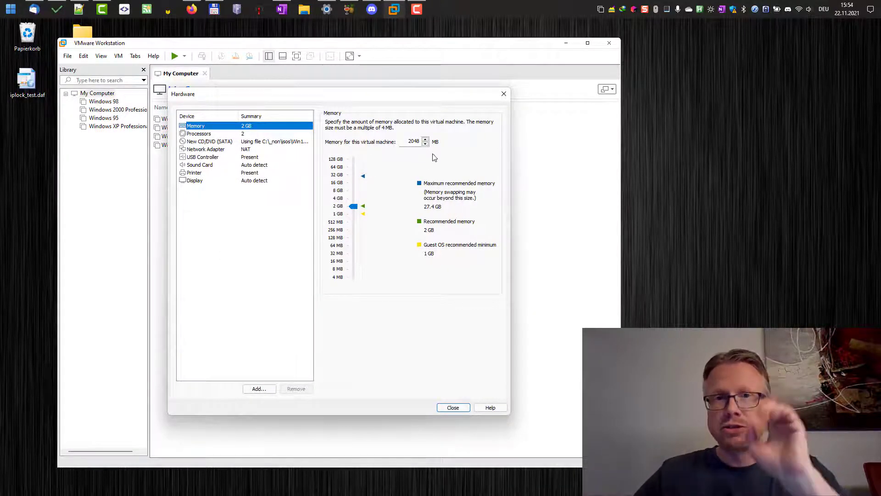
{"action": "mouse_move", "coordinate": [400, 148]}
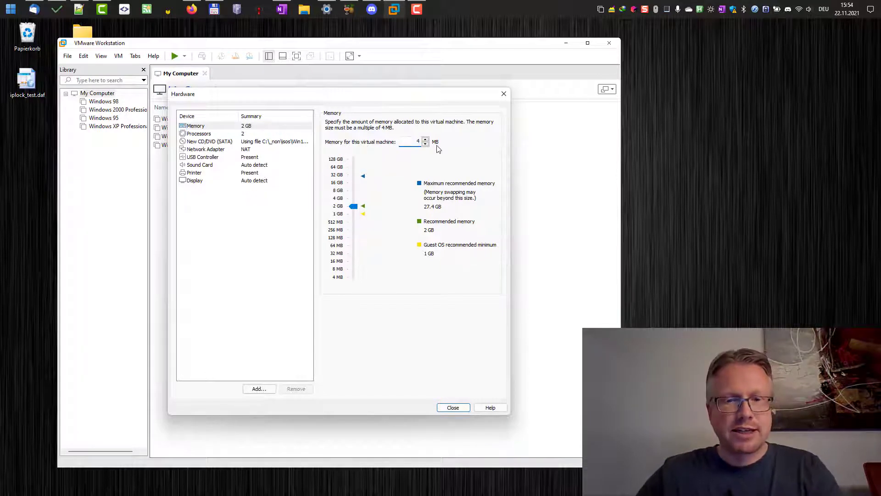
{"action": "type", "text": "4096"}
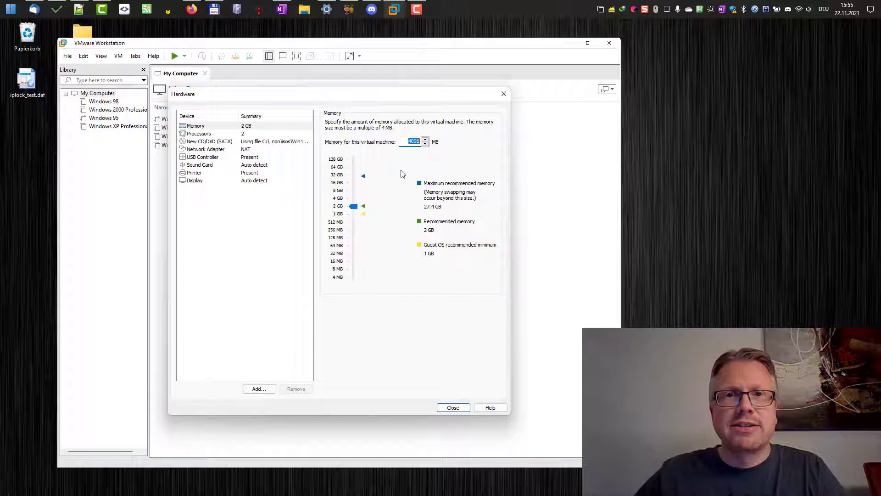
{"action": "left_click", "coordinate": [194, 180]}
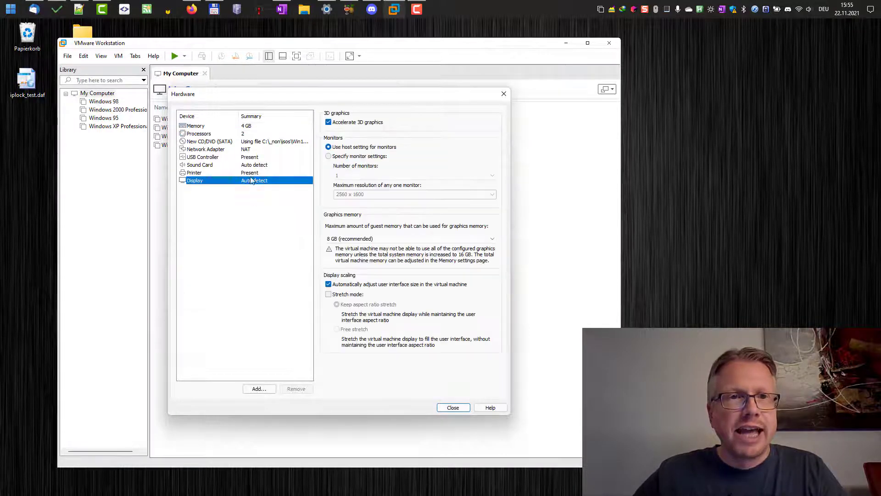
{"action": "left_click", "coordinate": [259, 388]}
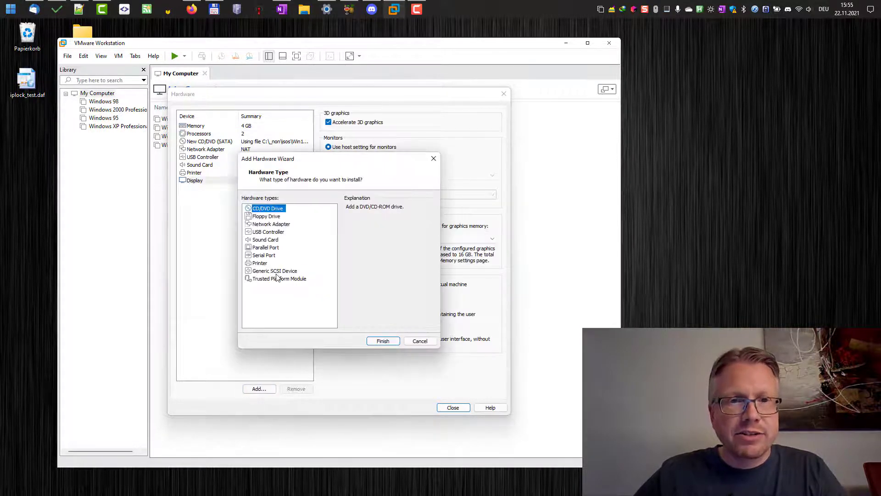
{"action": "left_click", "coordinate": [279, 278]}
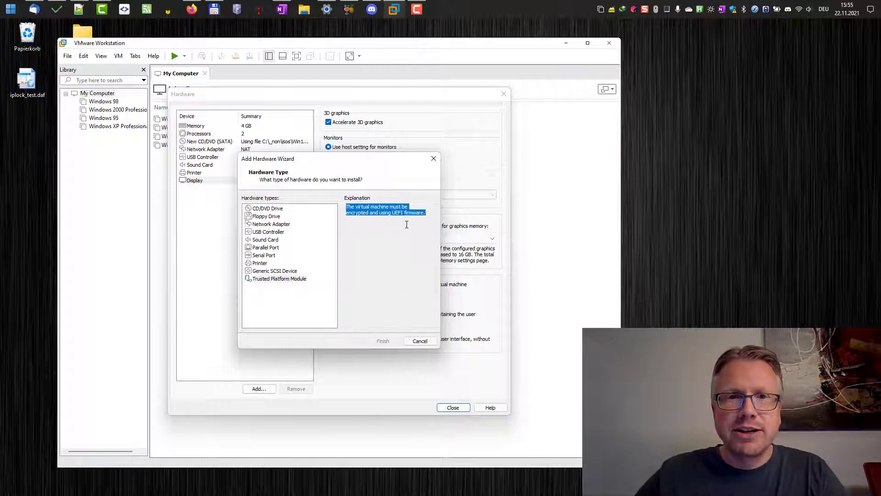
{"action": "left_click", "coordinate": [279, 278]}
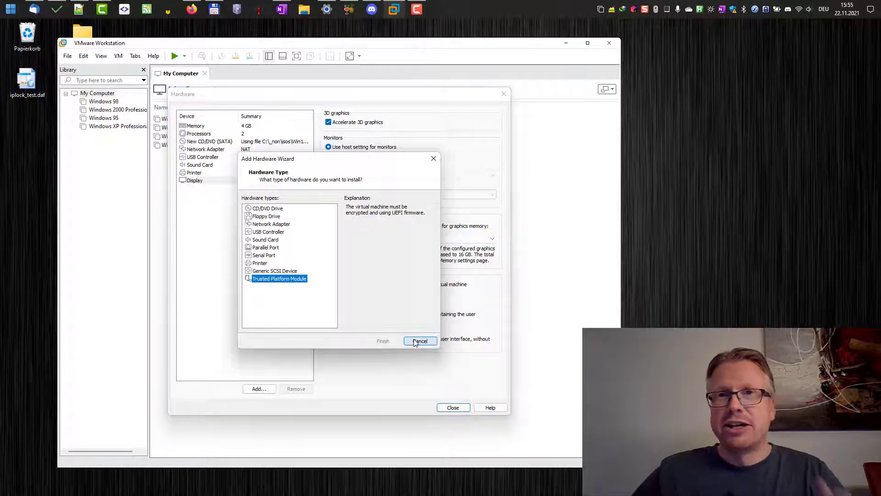
{"action": "left_click", "coordinate": [420, 341]}
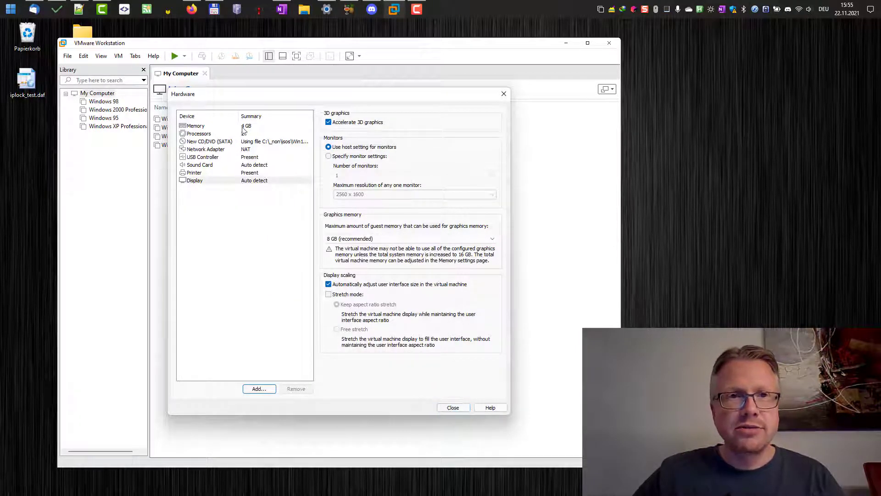
{"action": "left_click", "coordinate": [196, 125]}
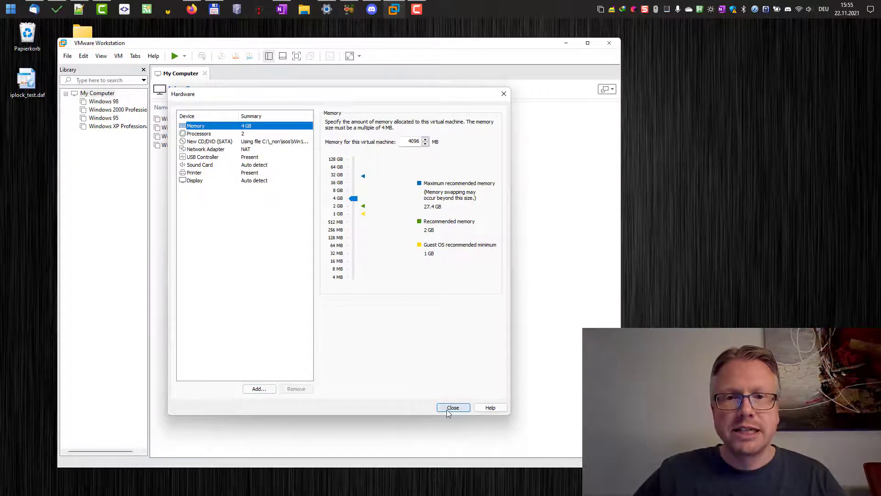
Step: Finish creating the Windows 11 VM and open its settings from the library
{"action": "left_click", "coordinate": [452, 407]}
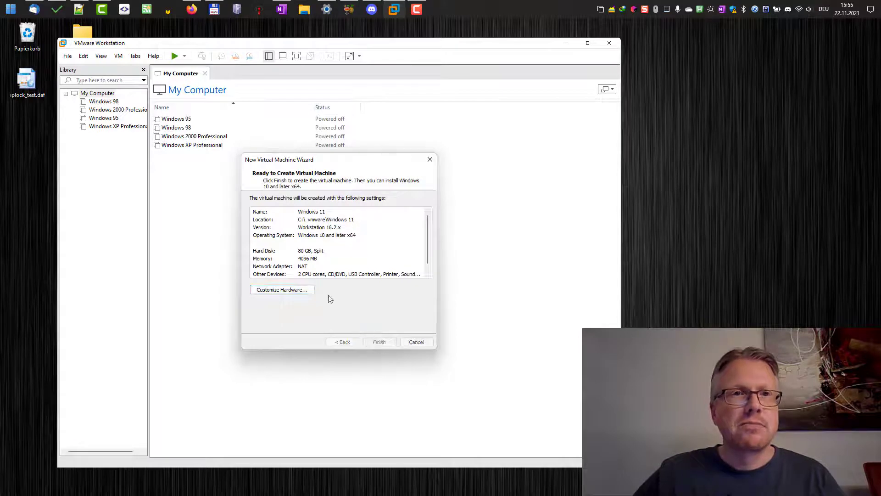
{"action": "left_click", "coordinate": [379, 342]}
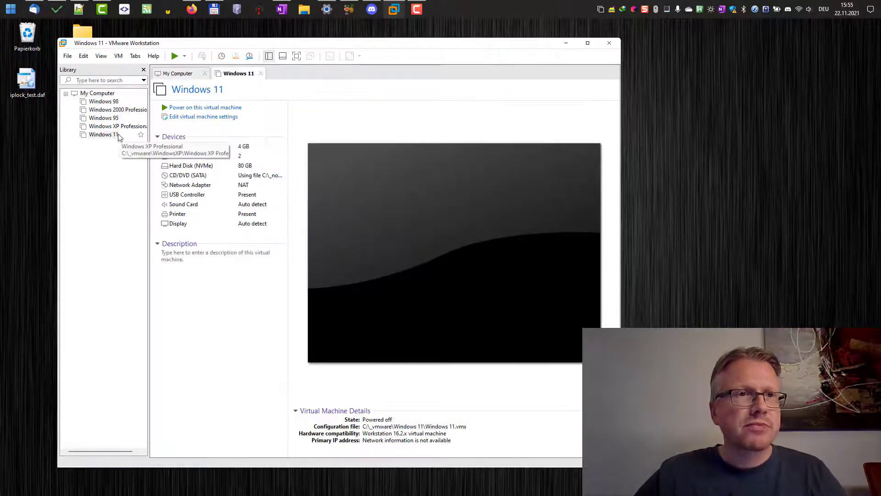
{"action": "left_click", "coordinate": [104, 134]}
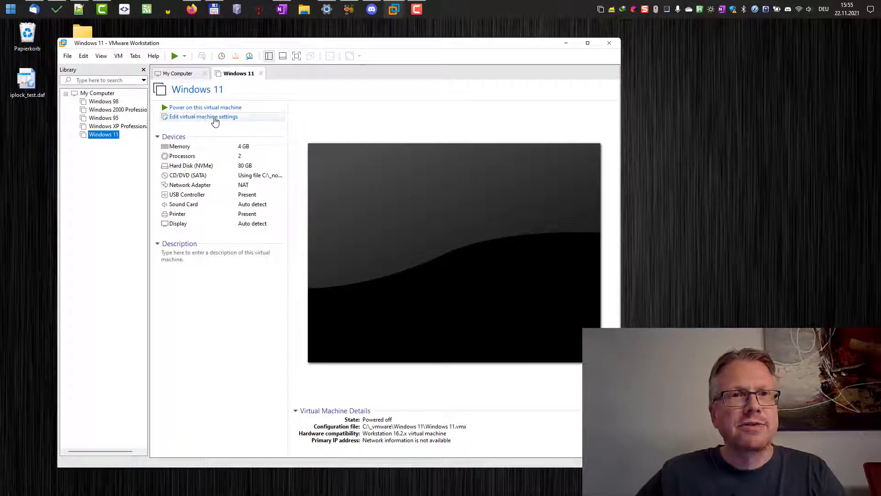
{"action": "left_click", "coordinate": [203, 116]}
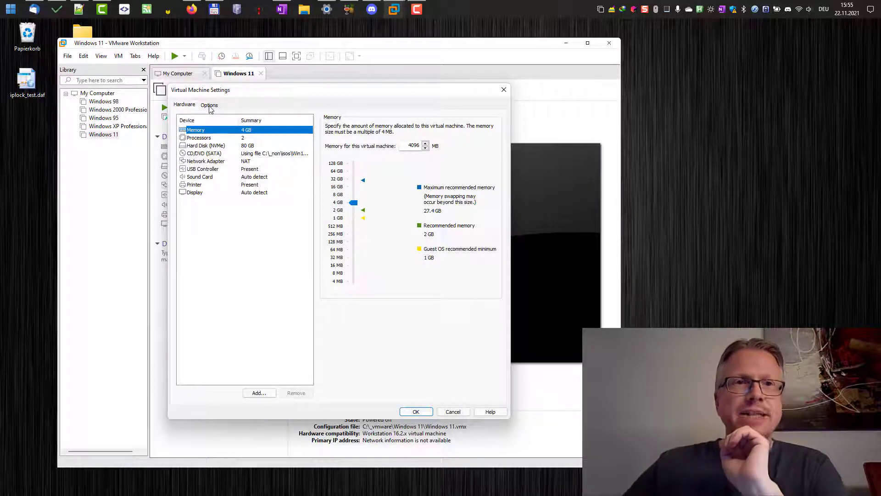
Step: Under Options > Access Control, encrypt the Windows 11 VM with a confirmed password
{"action": "left_click", "coordinate": [210, 105]}
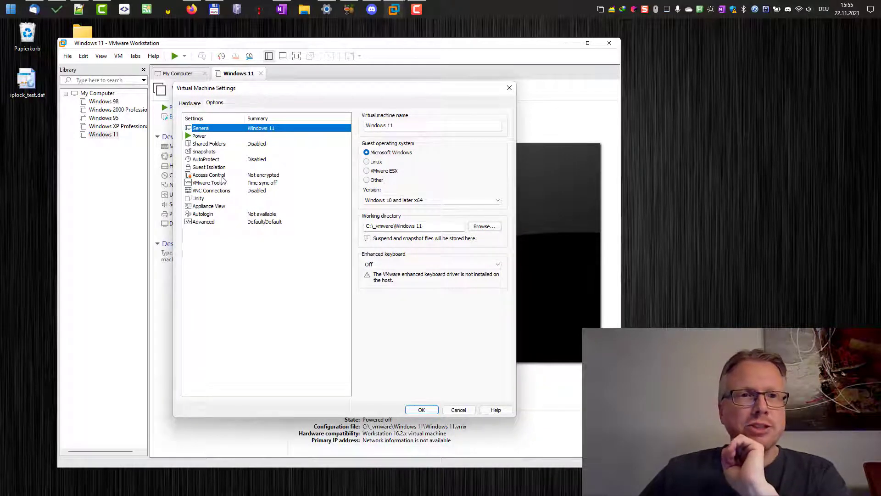
{"action": "left_click", "coordinate": [209, 175]}
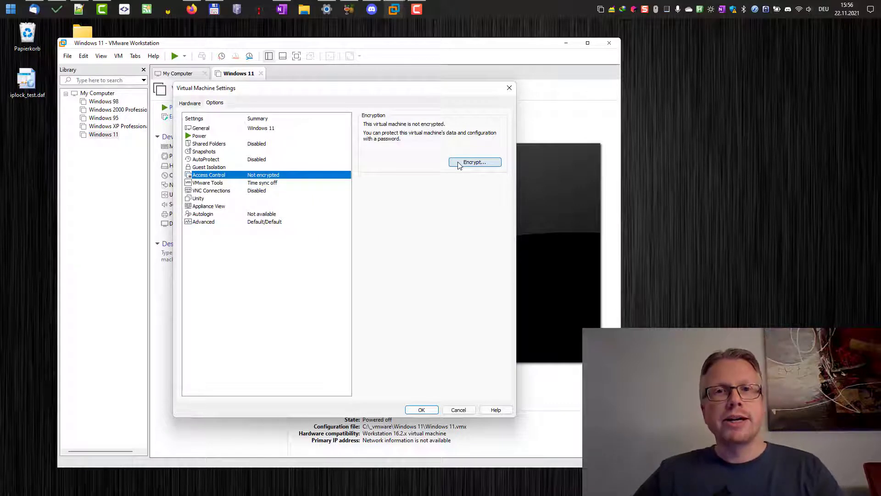
{"action": "left_click", "coordinate": [474, 161]}
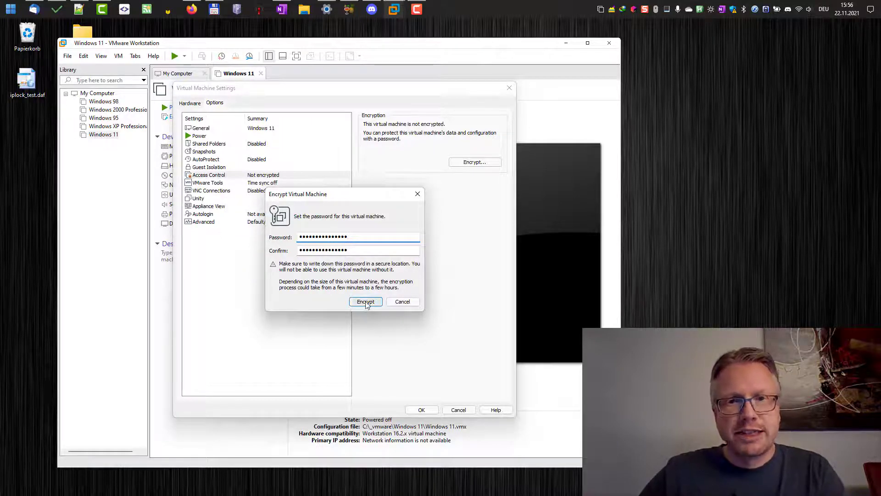
{"action": "left_click", "coordinate": [365, 301]}
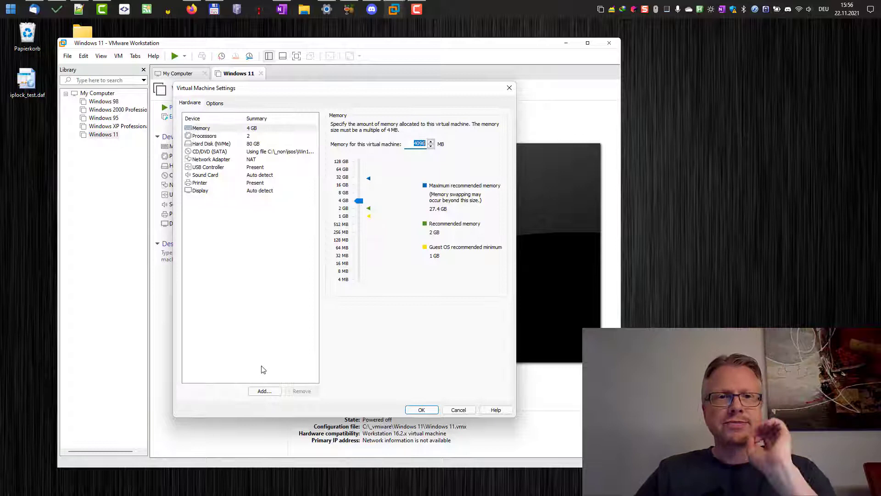
Step: Add a Trusted Platform Module to the VM's hardware and save the settings with OK
{"action": "left_click", "coordinate": [263, 392]}
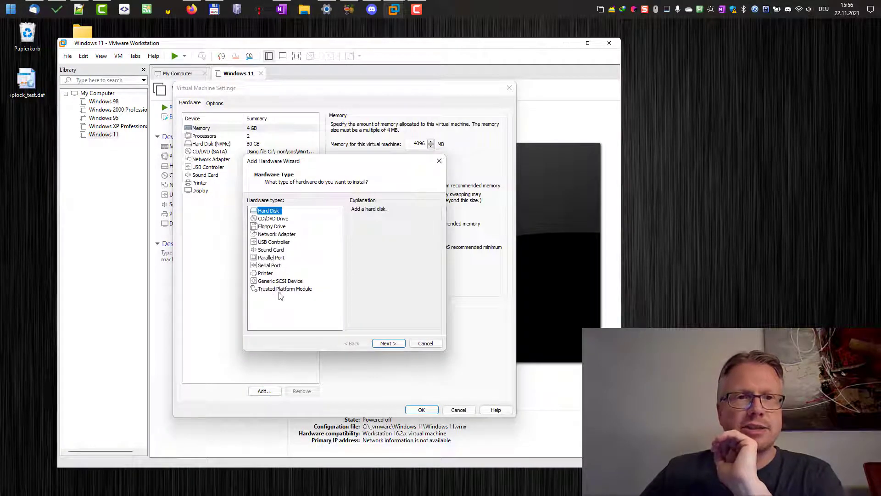
{"action": "left_click", "coordinate": [285, 288]}
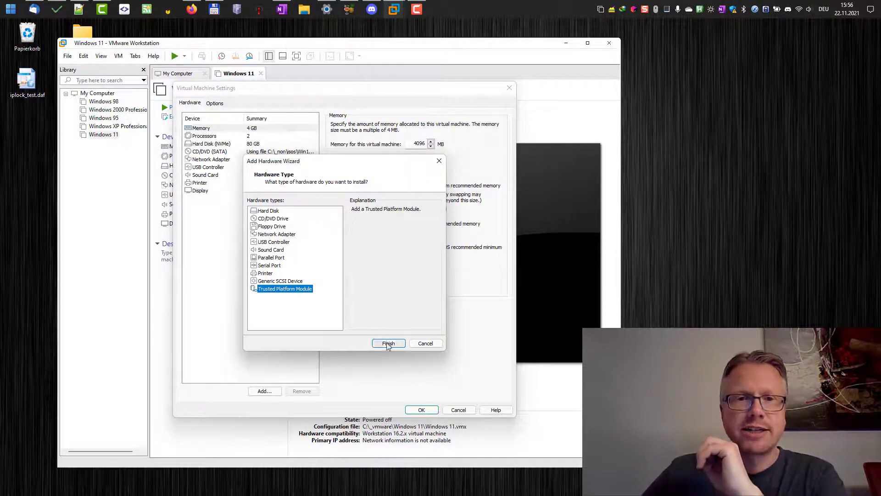
{"action": "left_click", "coordinate": [389, 343]}
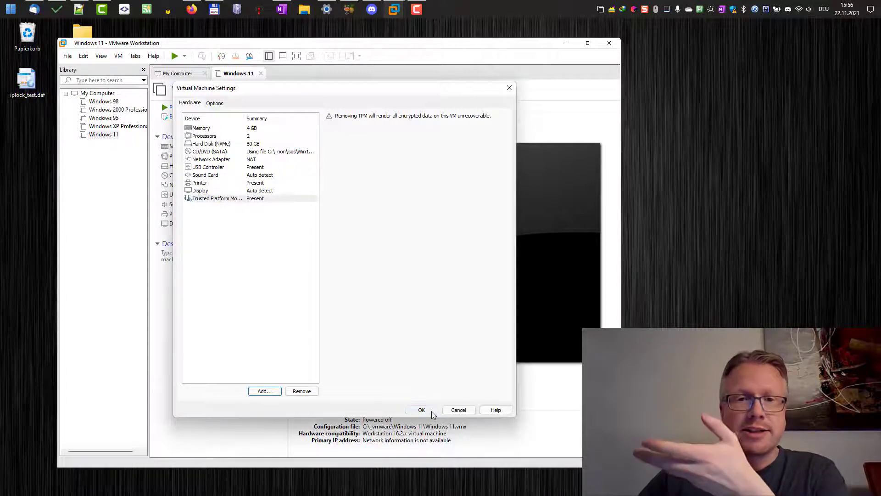
{"action": "left_click", "coordinate": [422, 410]}
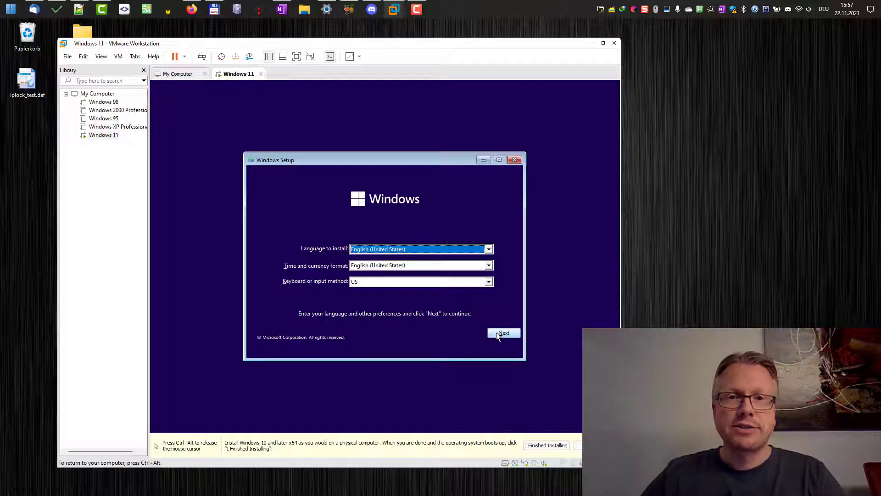
Step: In Windows Setup, keep default language, skip the product key, and select Windows 11 Pro
{"action": "left_click", "coordinate": [503, 332]}
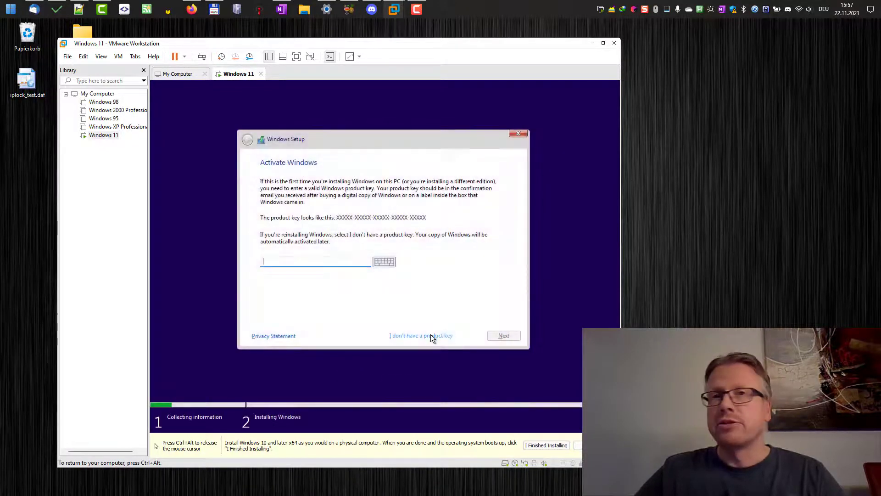
{"action": "left_click", "coordinate": [420, 336]}
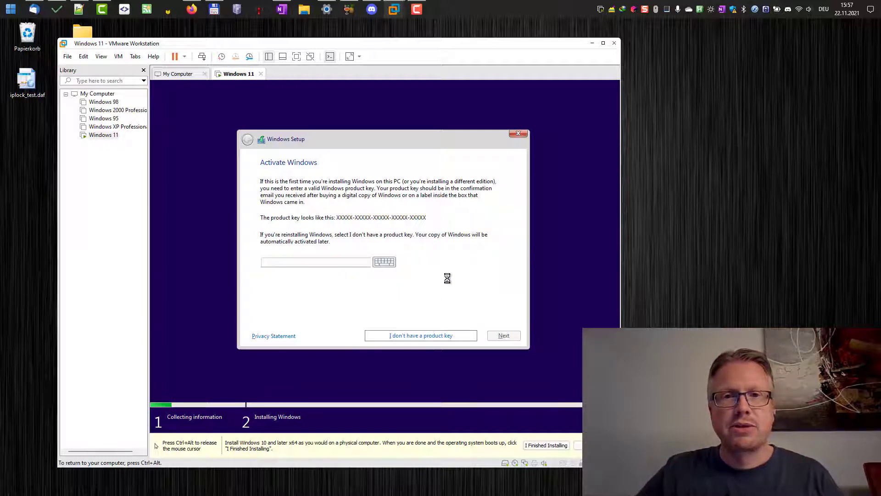
{"action": "left_click", "coordinate": [421, 335]}
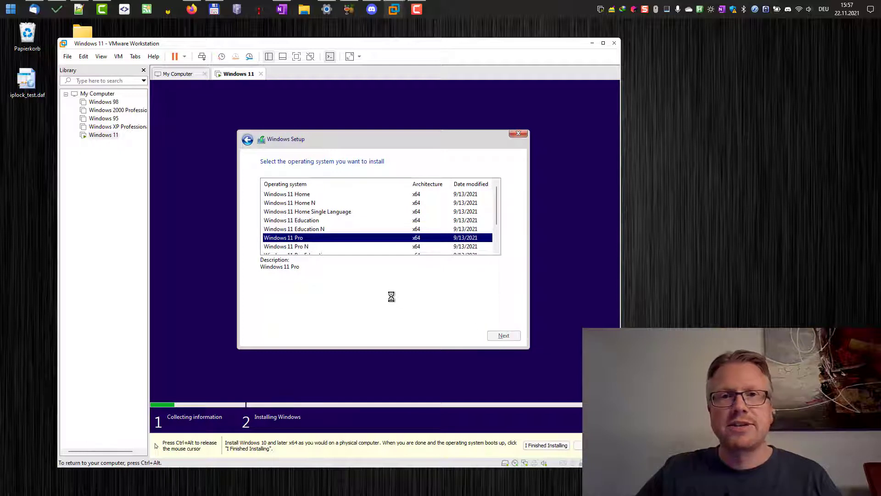
Step: Accept the license terms and install Windows 11 Pro onto Drive 0's 80 GB unallocated space
{"action": "left_click", "coordinate": [503, 336]}
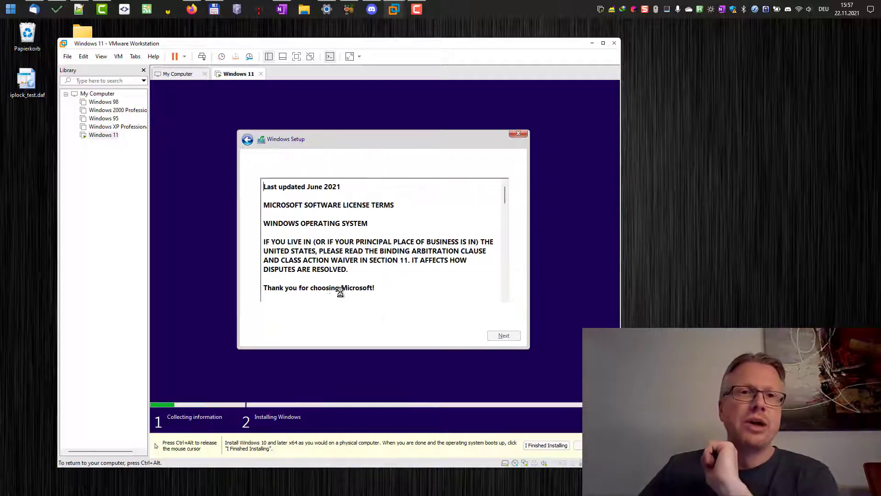
{"action": "left_click", "coordinate": [262, 318]}
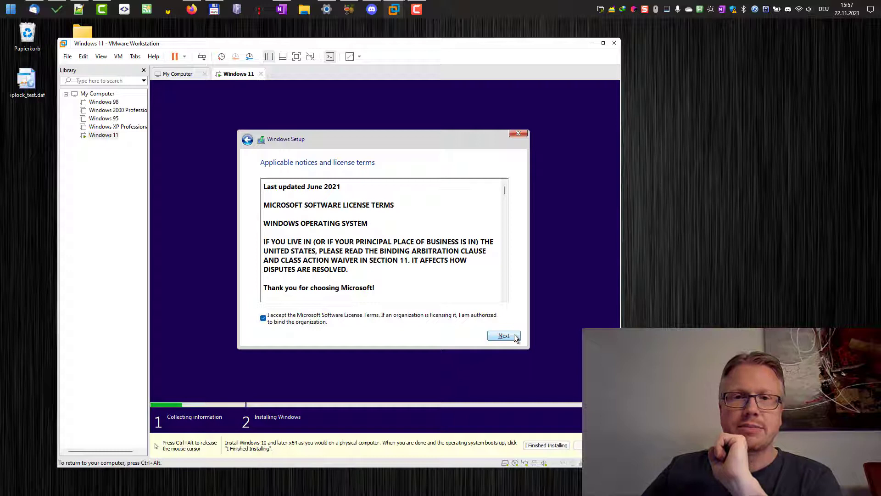
{"action": "left_click", "coordinate": [502, 336]}
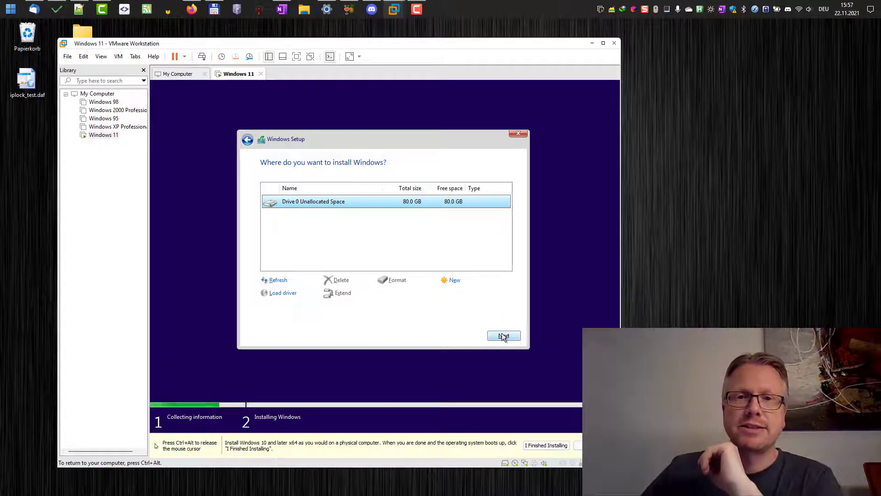
{"action": "left_click", "coordinate": [503, 336]}
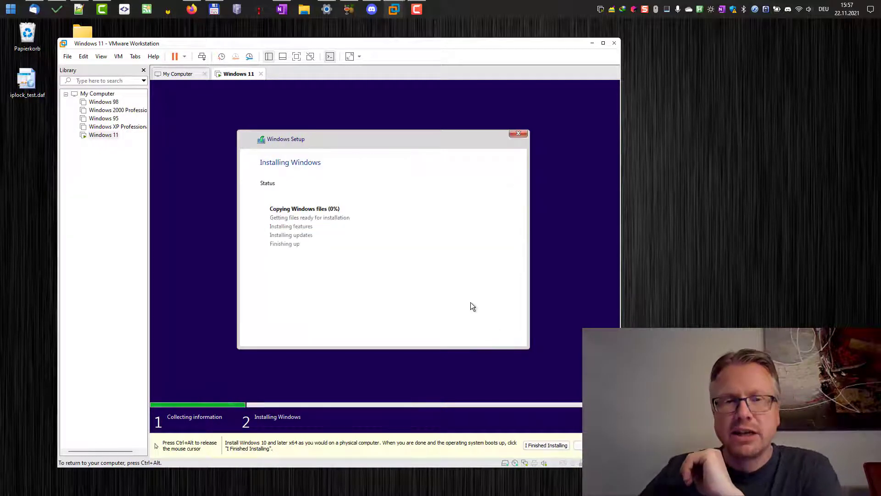